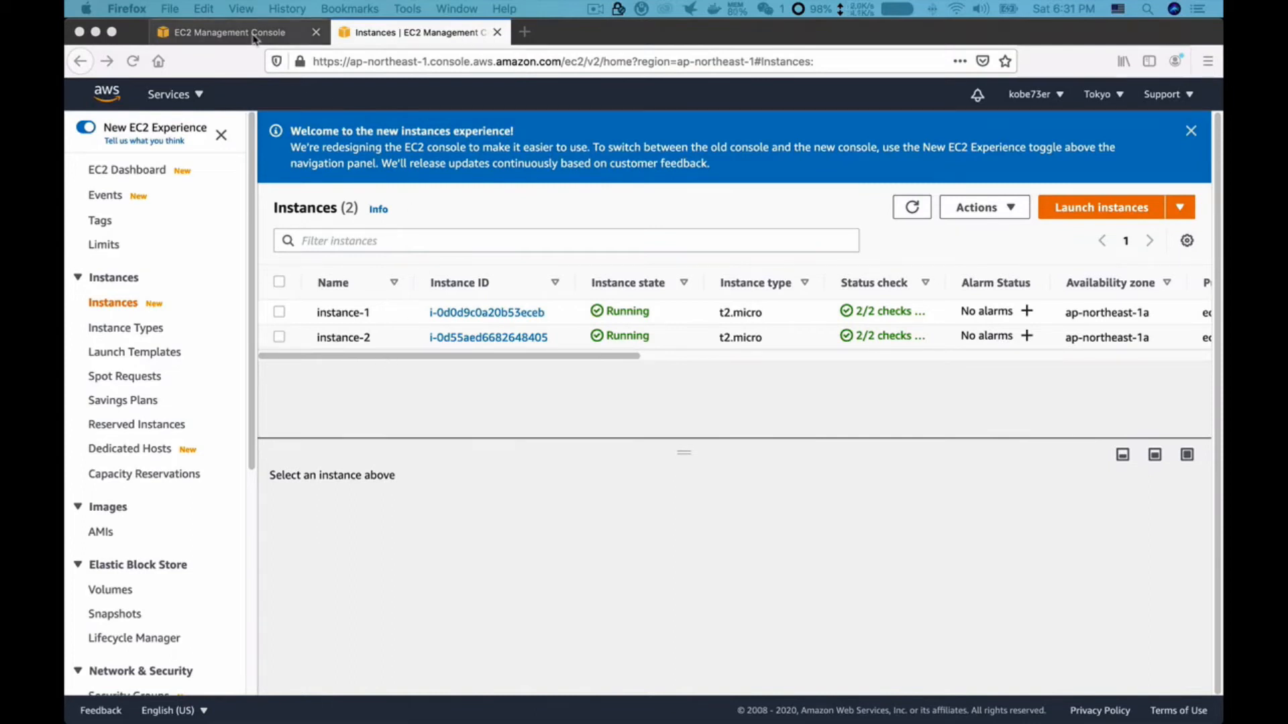
Step: Switch back to the EC2 console browser tab showing the CLB load balancer details
click(128, 601)
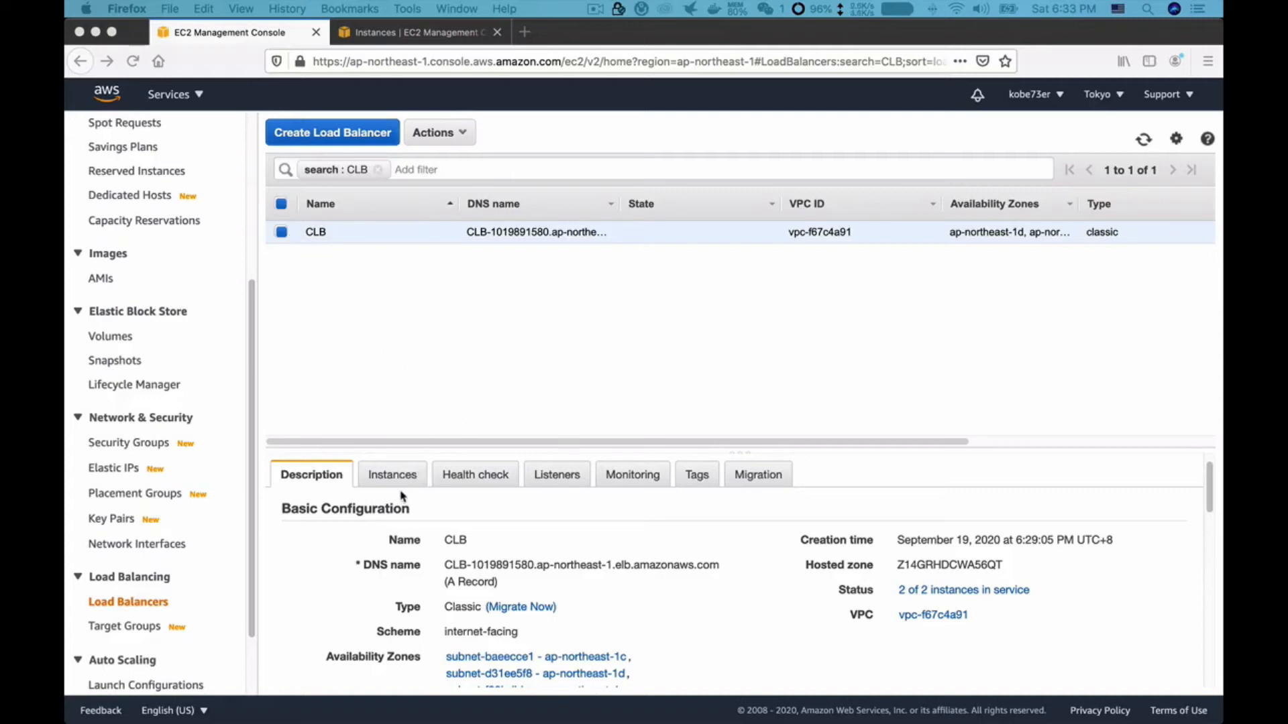
Step: Confirm both CLB instances are InService and select its DNS name for opening in a new tab
click(391, 474)
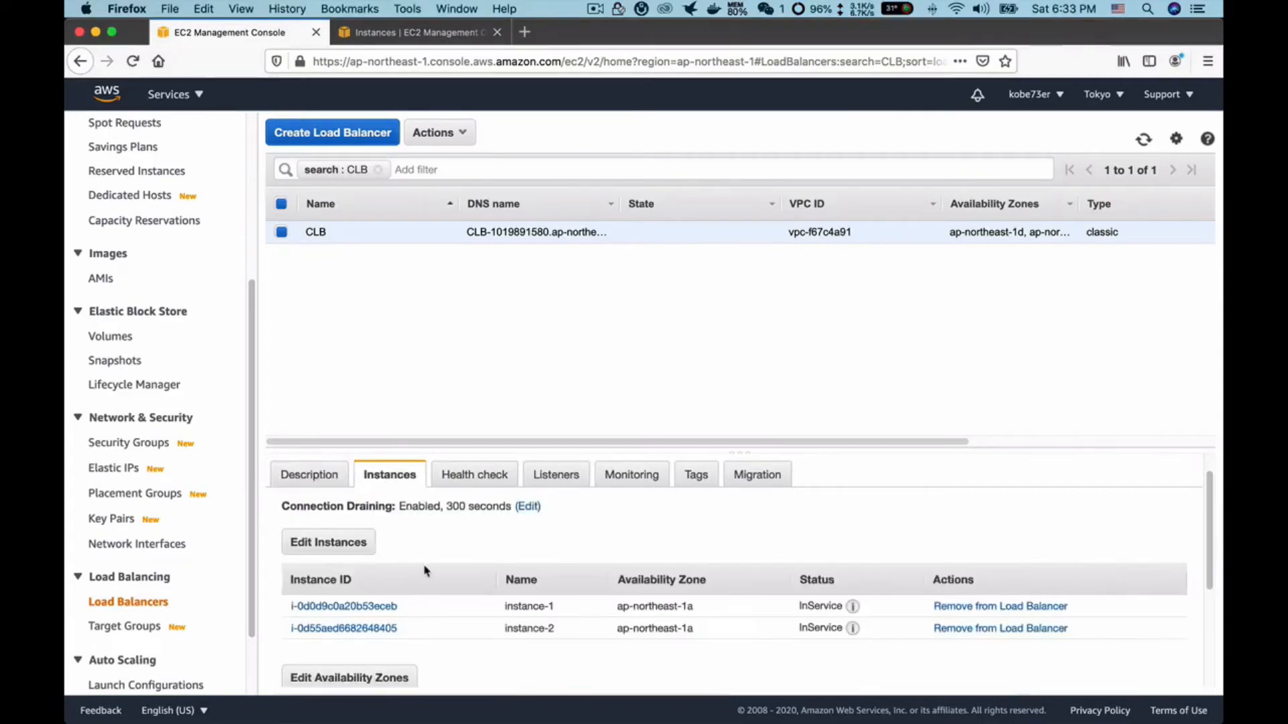
click(310, 474)
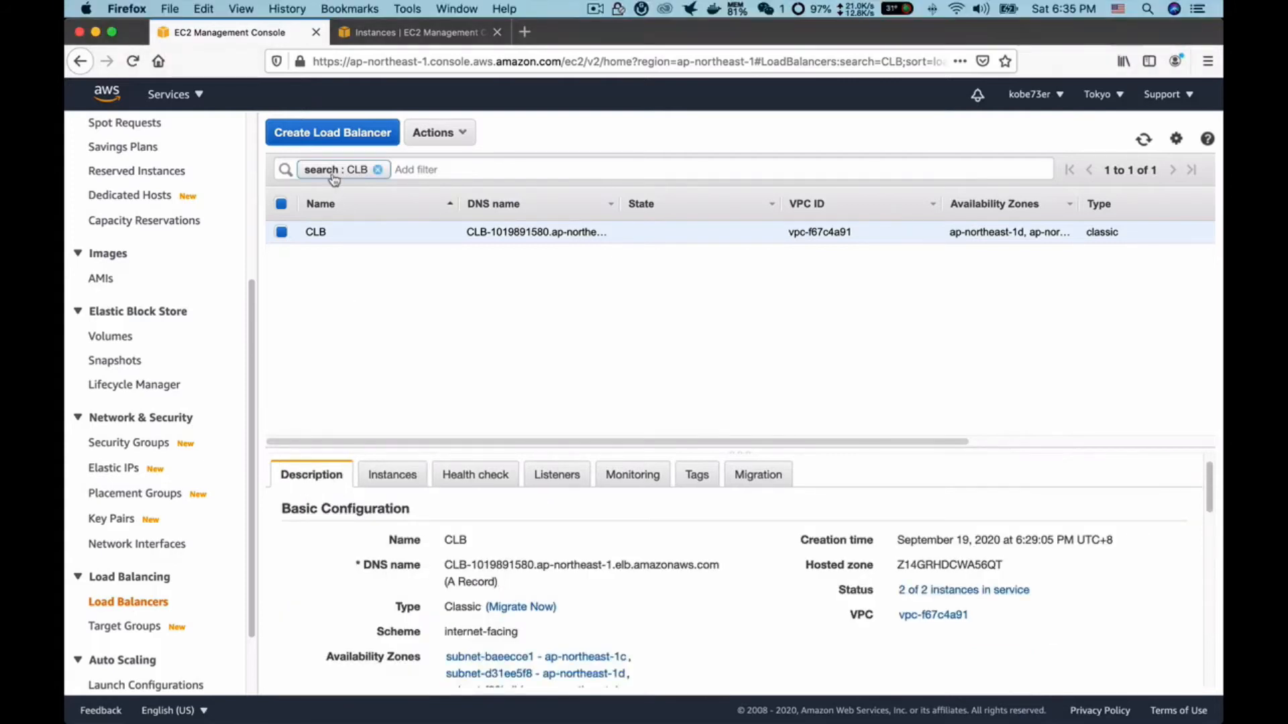
mouse_move(492, 401)
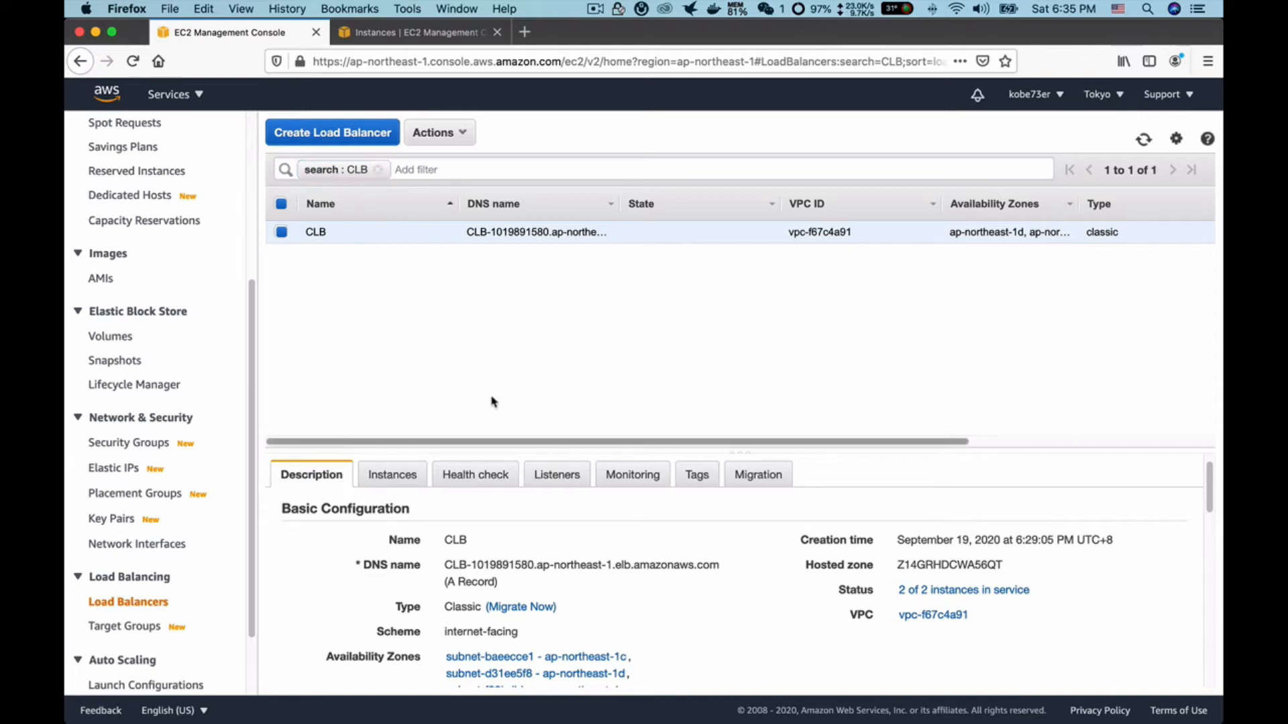
mouse_move(450, 509)
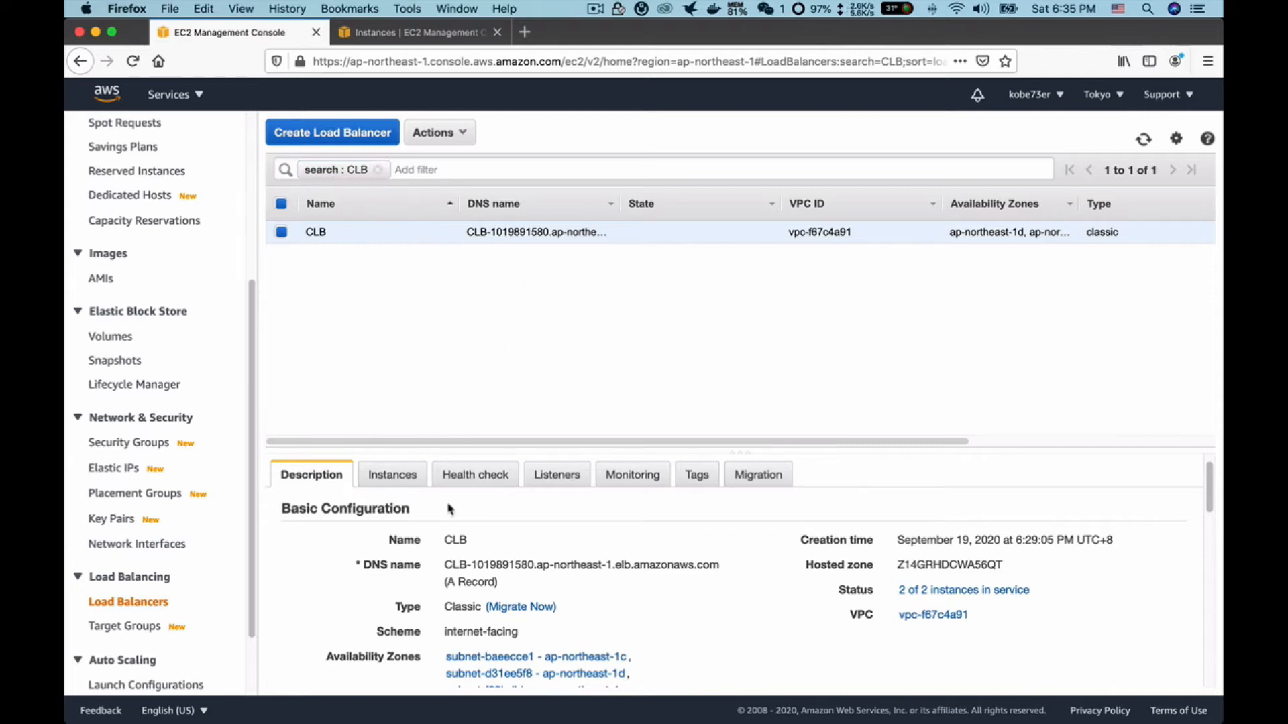
click(392, 474)
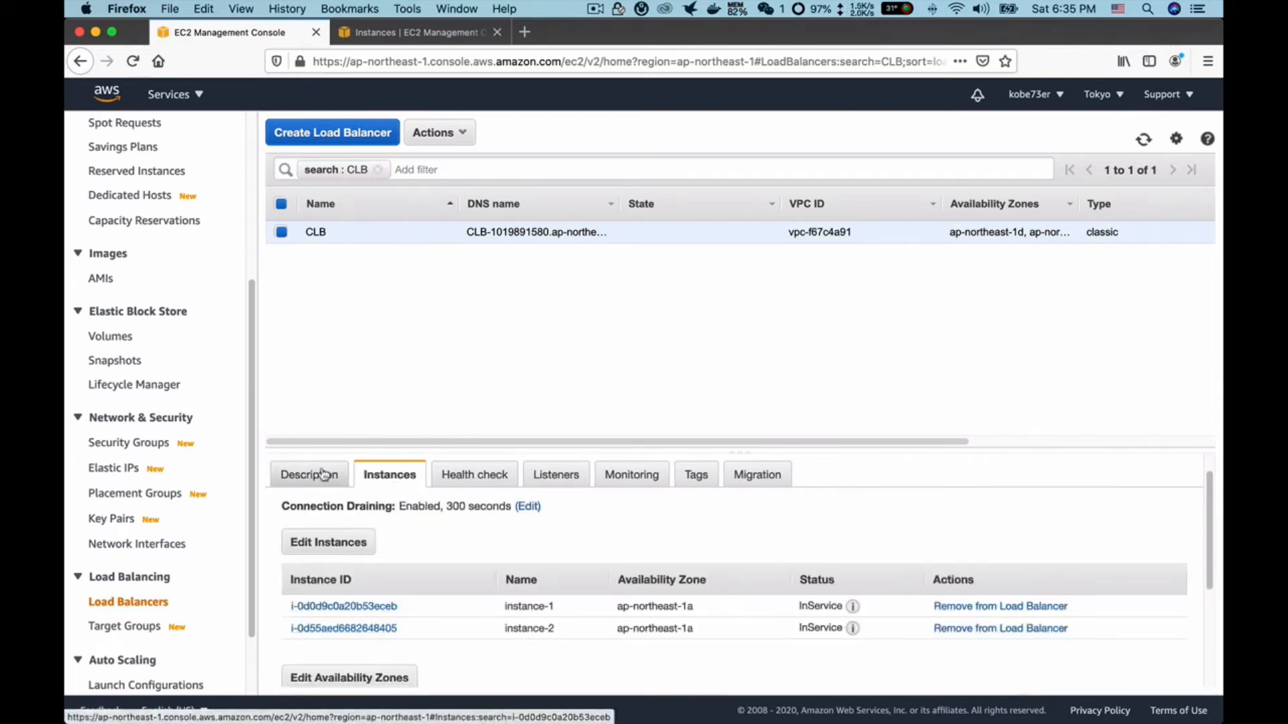
click(311, 474)
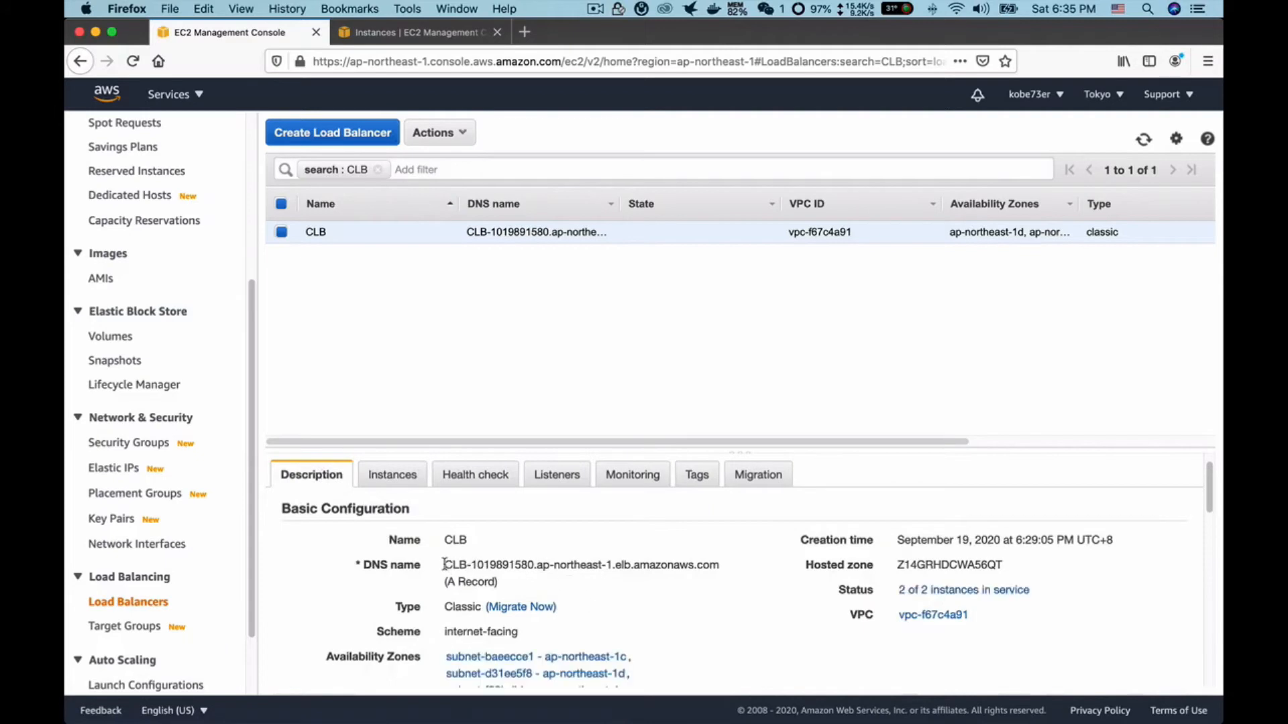
double_click(581, 564)
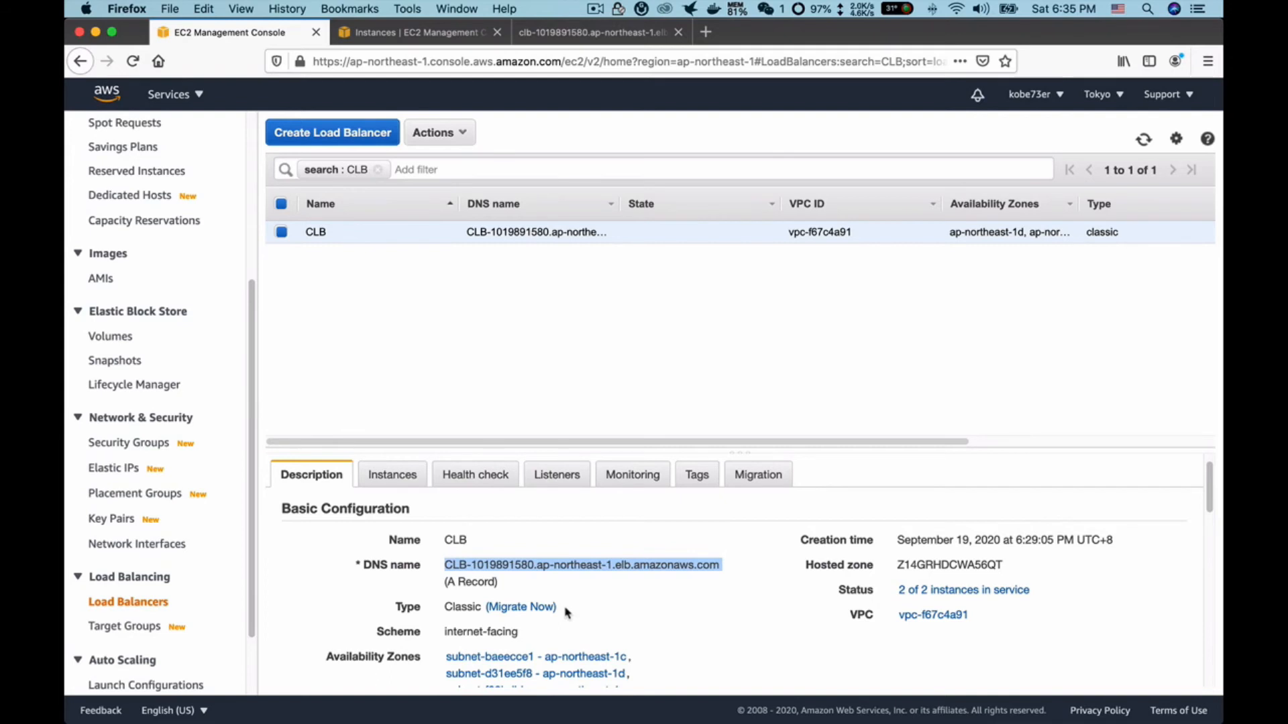
Step: Scroll the Description panel to the Port Configuration section showing HTTP 80 with stickiness disabled
scroll(down, 3)
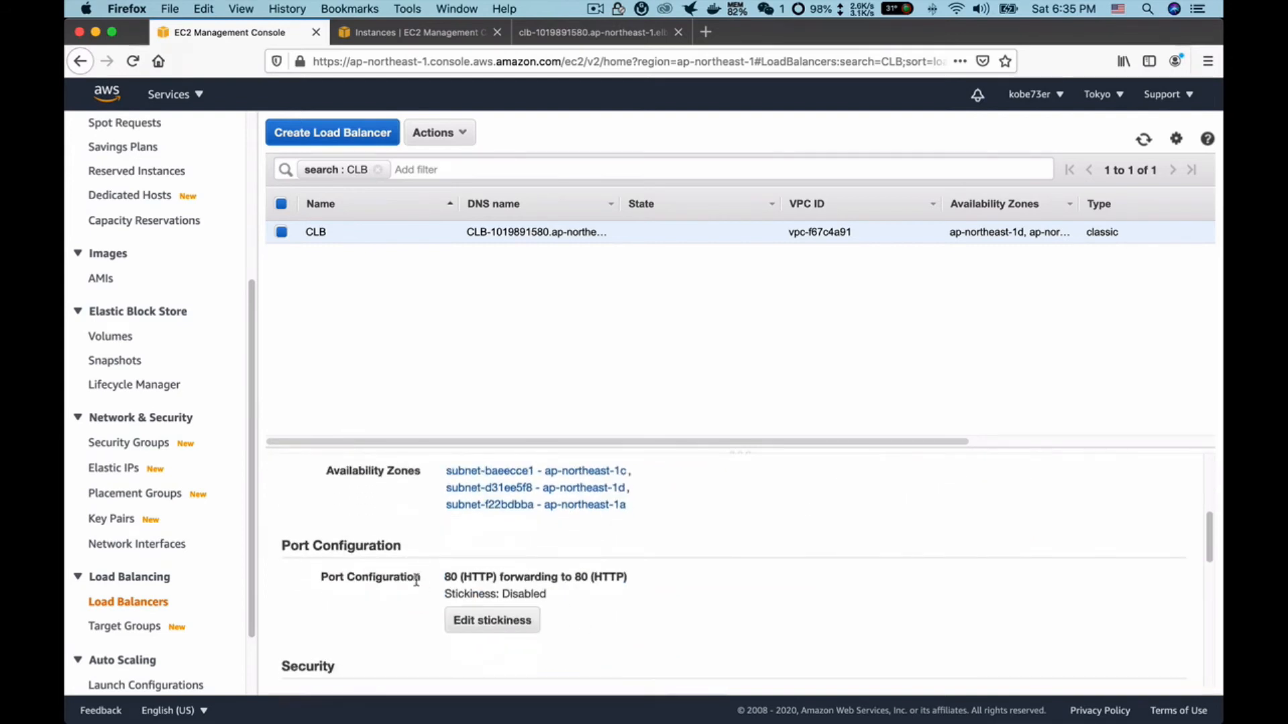
scroll(up, 3)
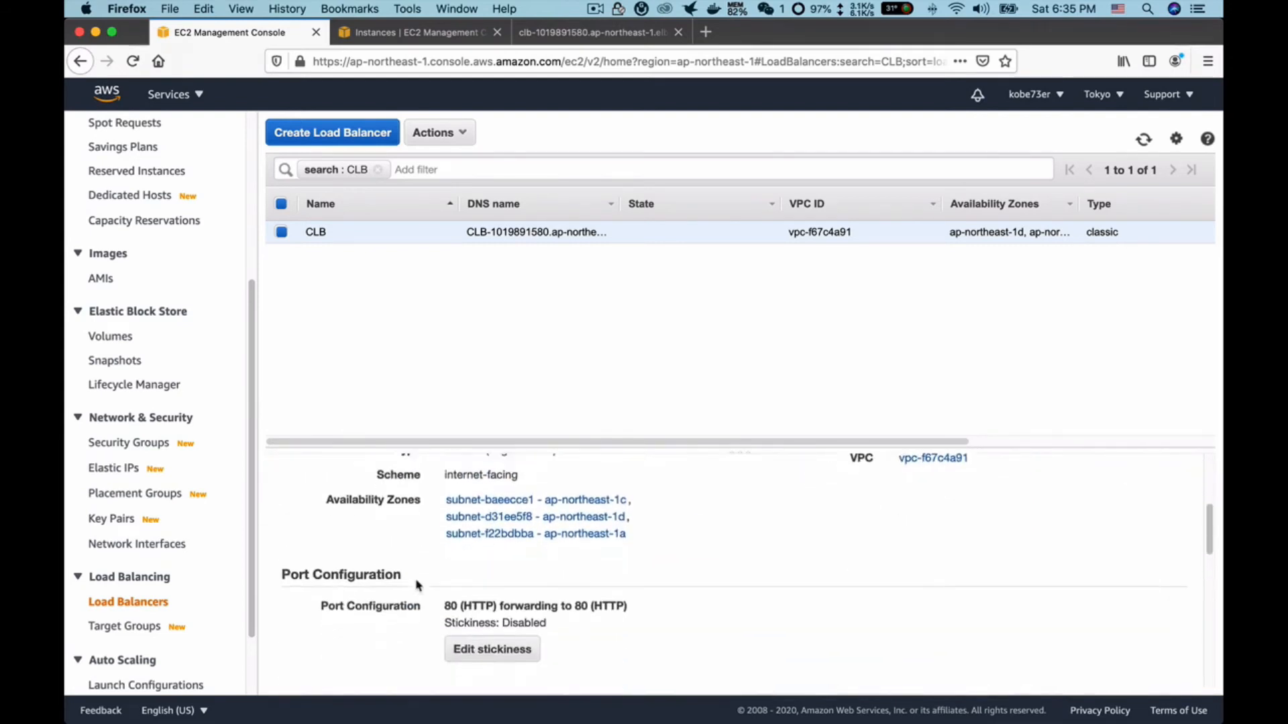
scroll(down, 3)
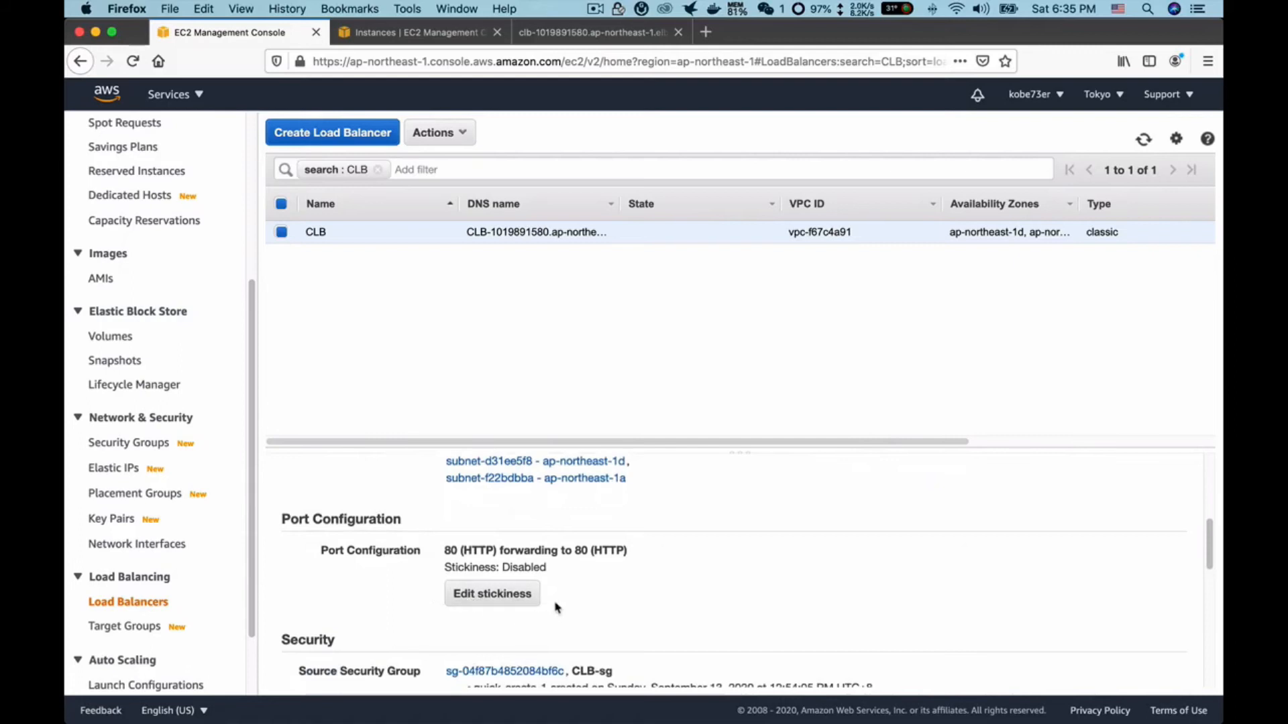
mouse_move(475, 608)
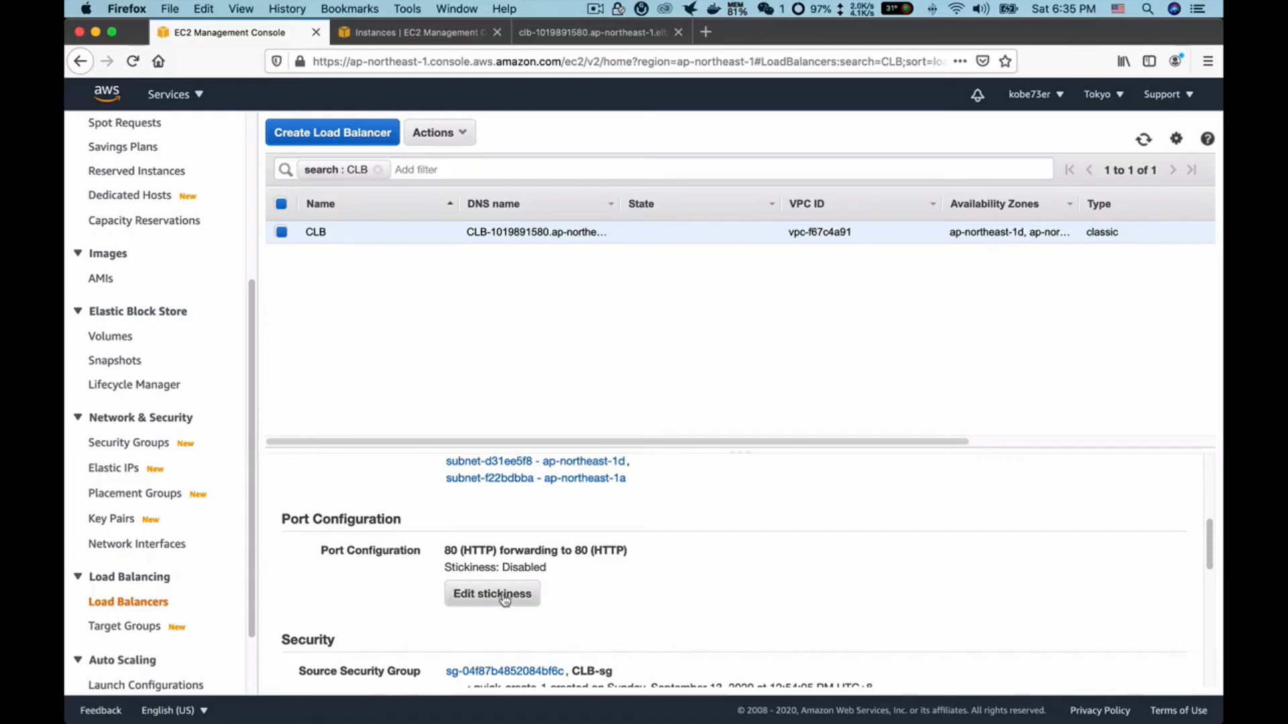
mouse_move(513, 569)
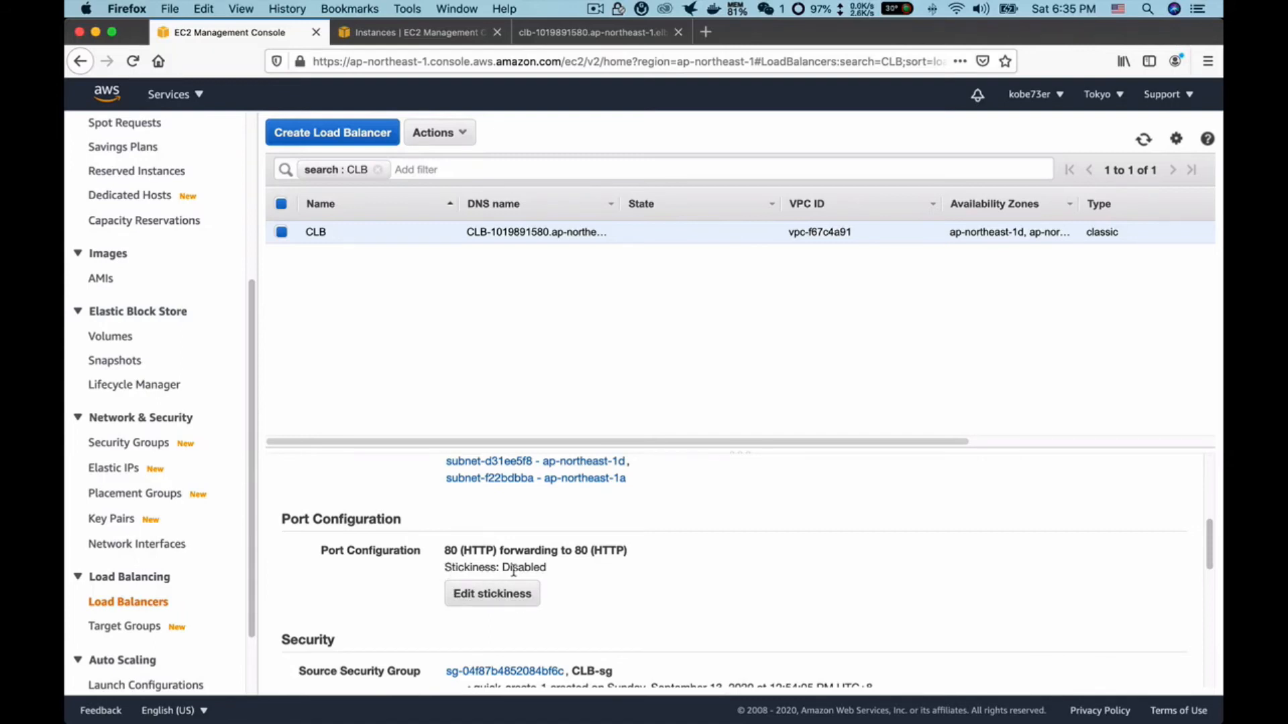
Step: Enable load balancer generated cookie stickiness on CLB's HTTP listener with a 60-second expiration and save
click(491, 593)
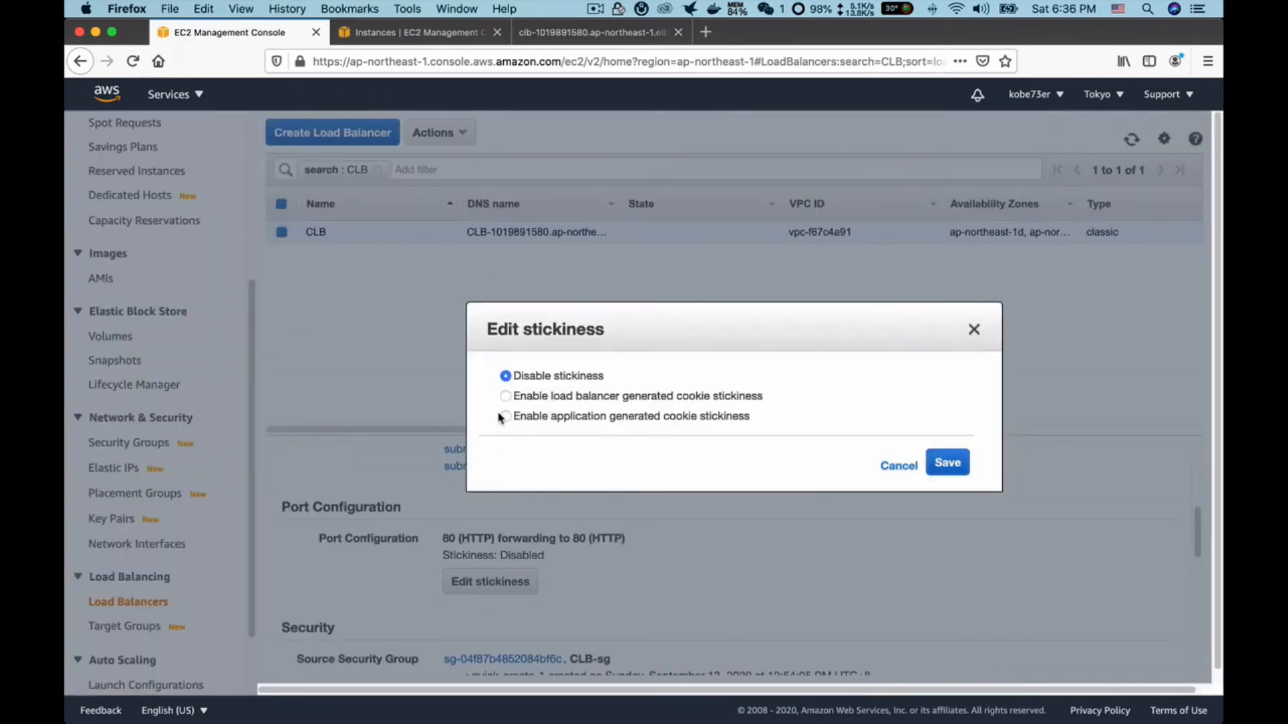
click(505, 396)
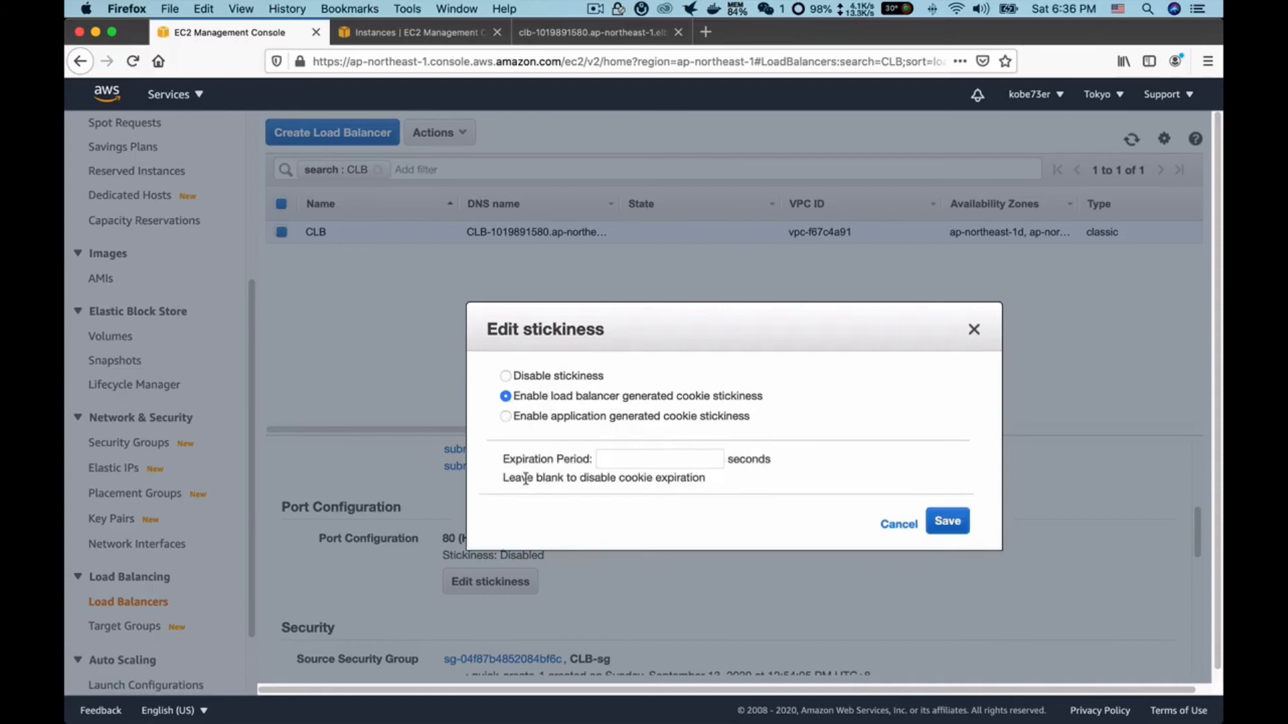
mouse_move(622, 473)
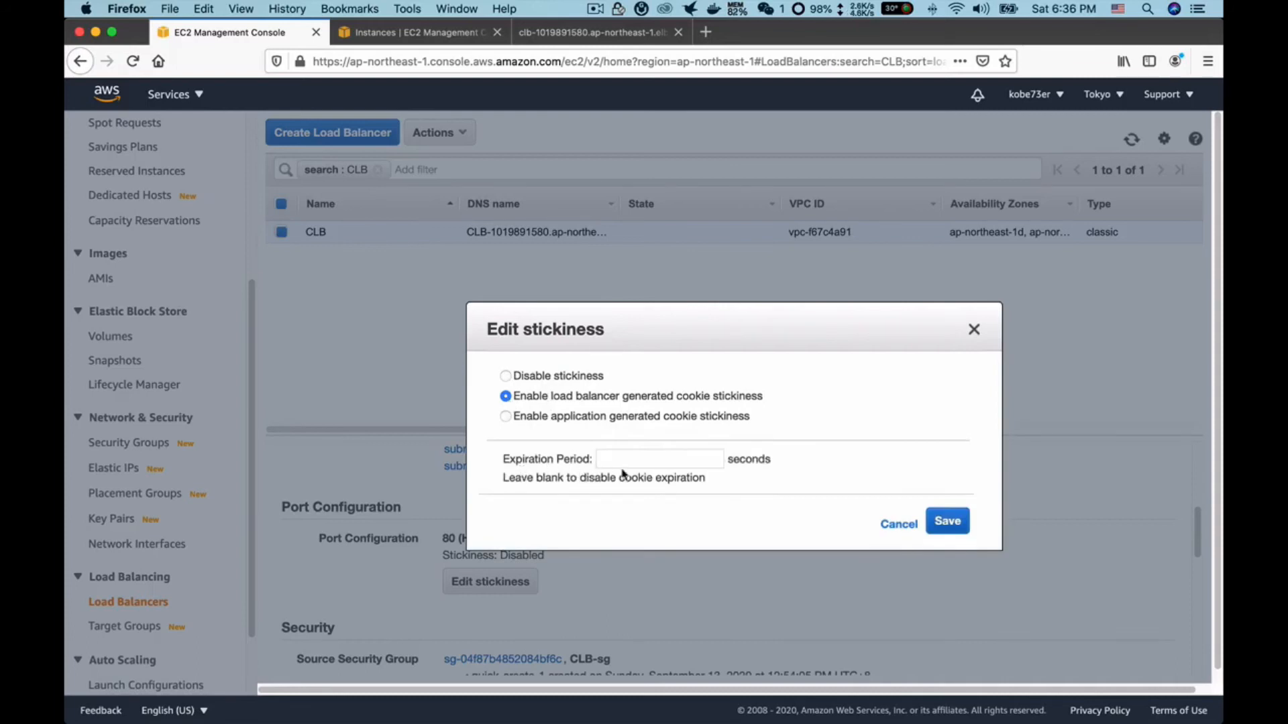
click(659, 458)
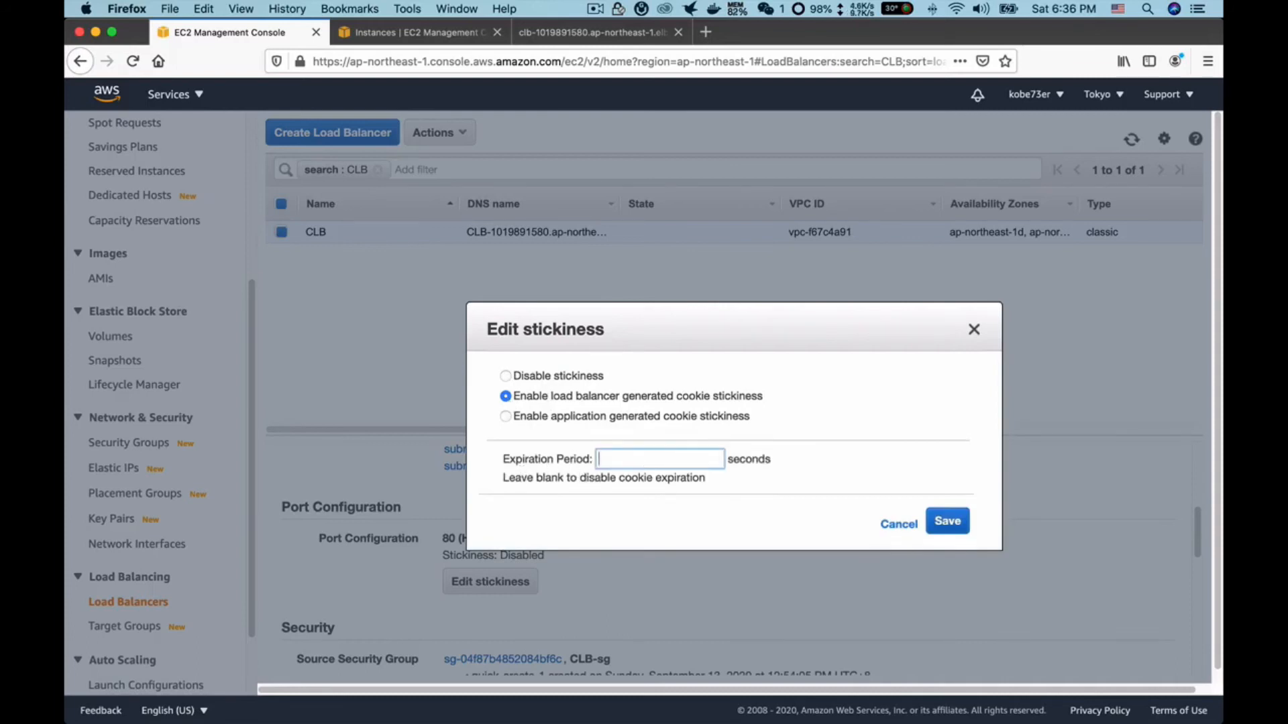
text(60)
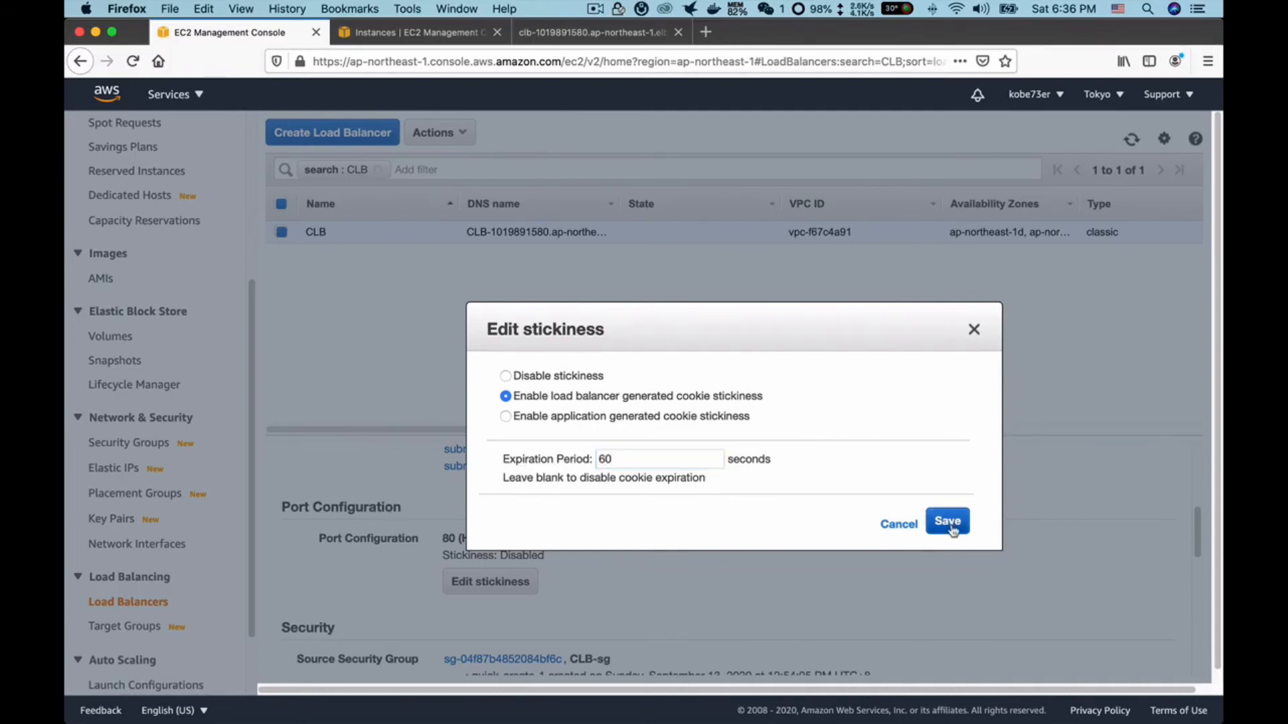
click(946, 522)
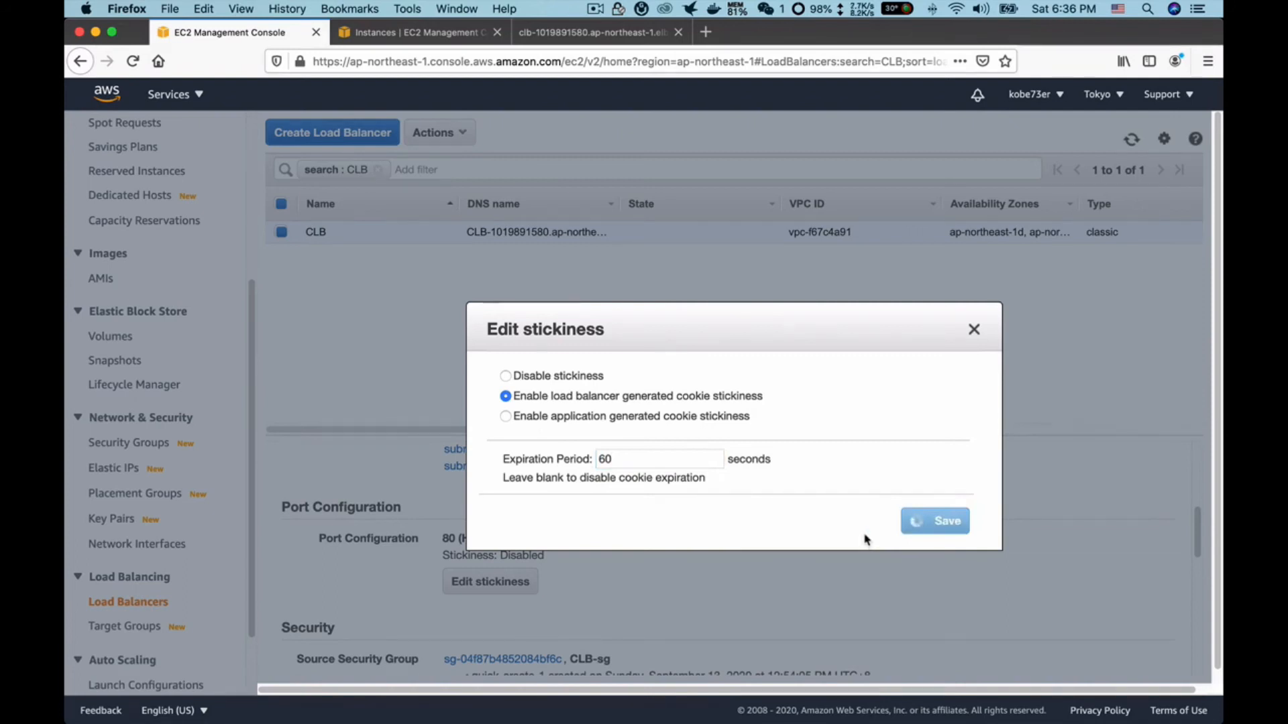
click(933, 521)
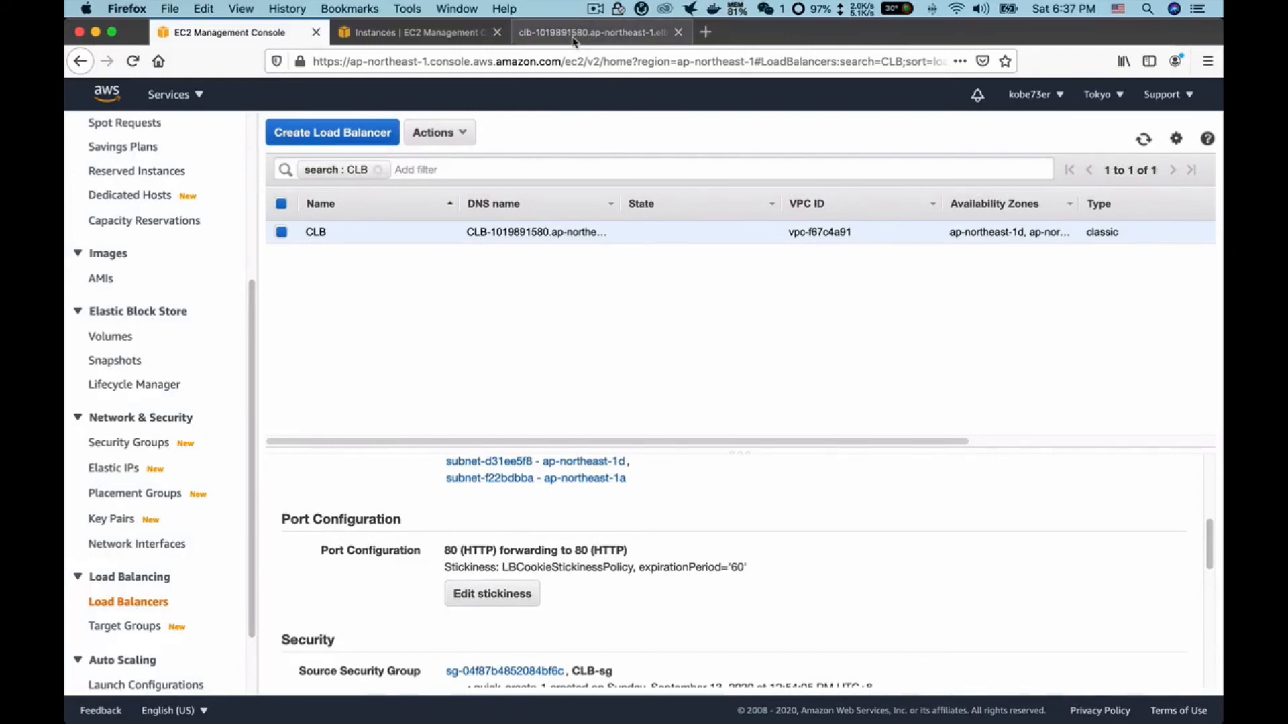
mouse_move(428, 575)
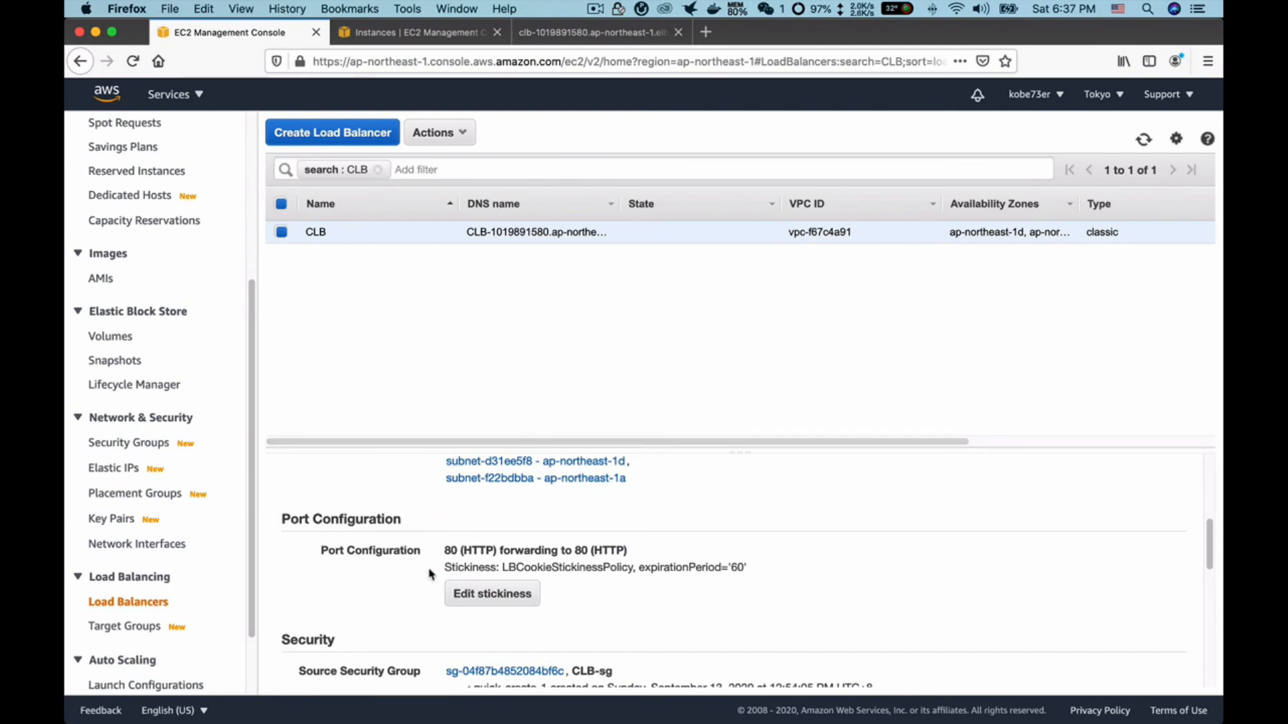
mouse_move(400, 337)
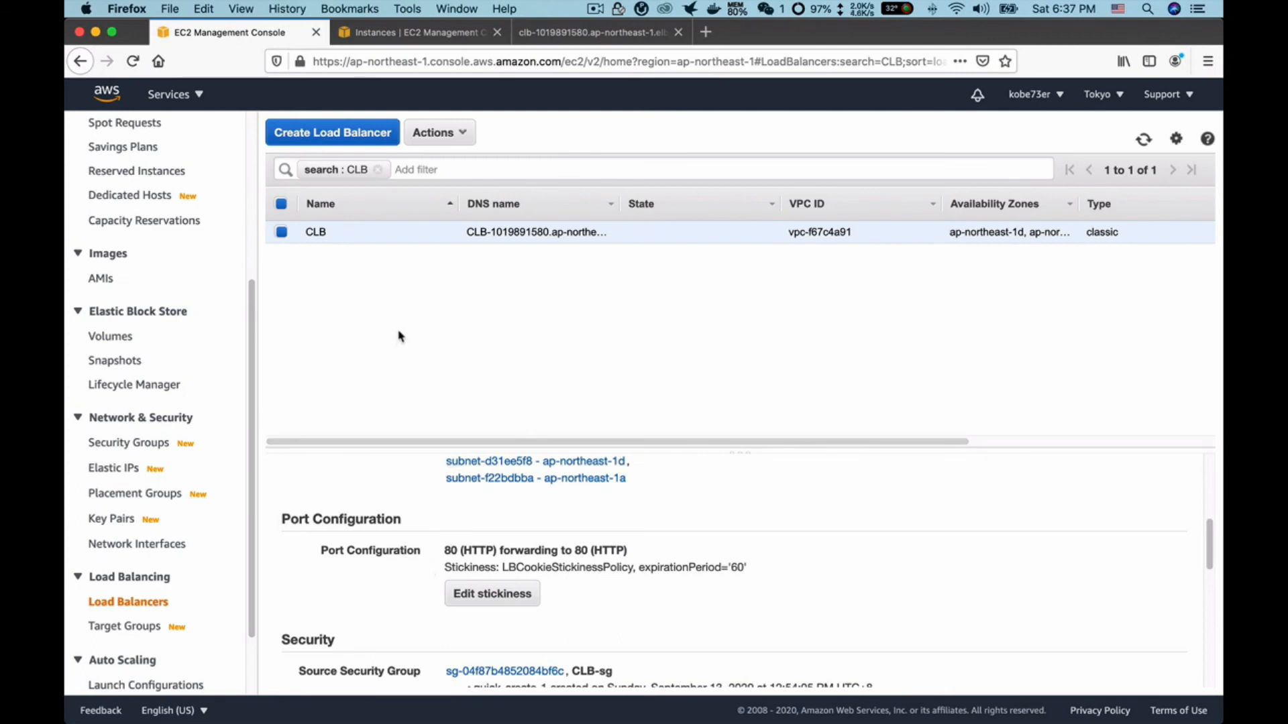